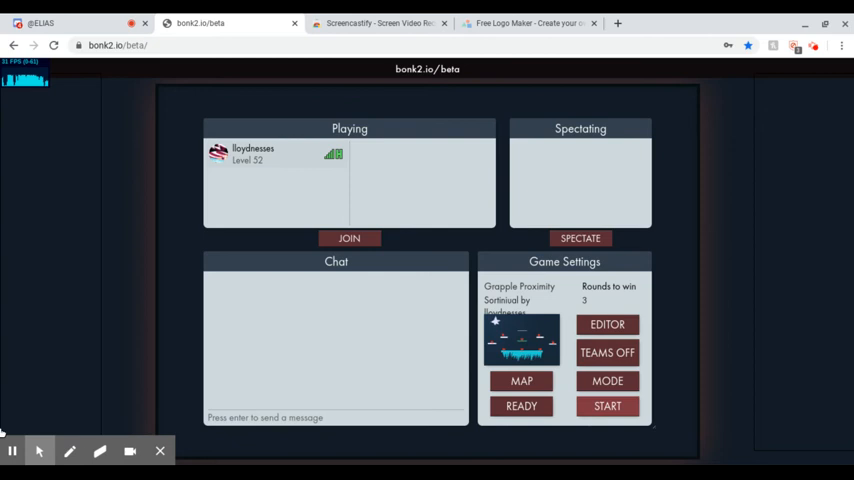
Step: Launch the custom Grapple round from the lobby onto the night-sky floating-platform map
click(614, 406)
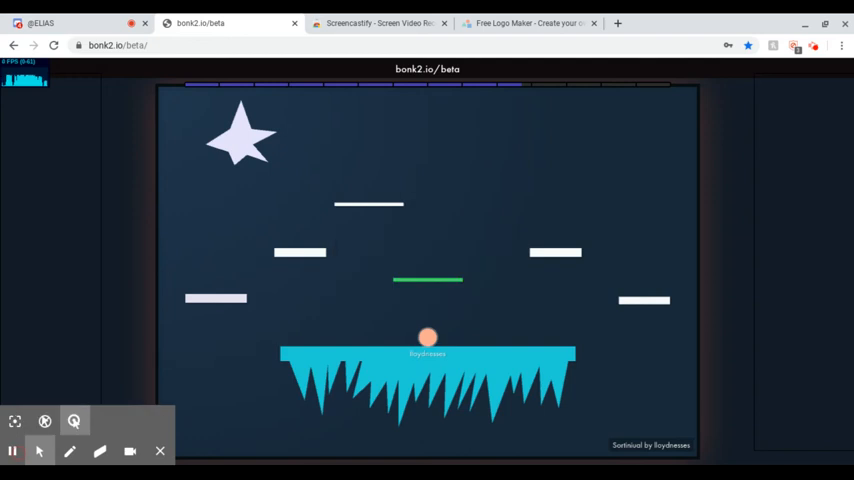
mouse_move(260, 352)
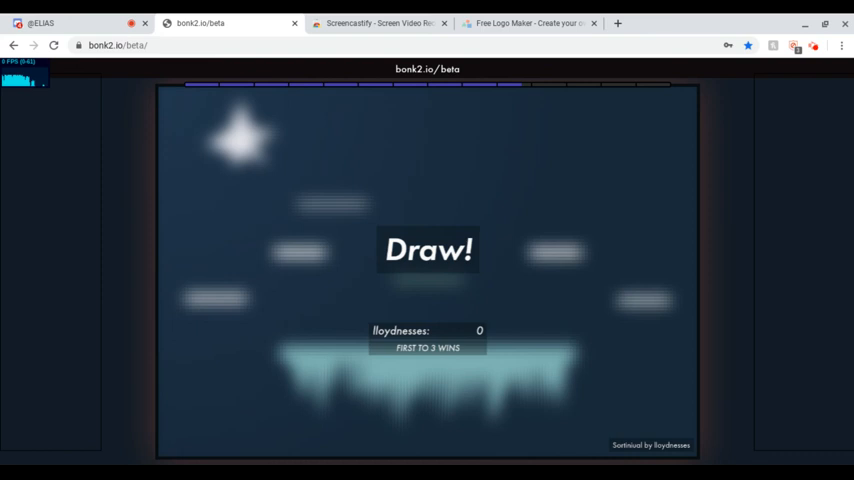
mouse_move(414, 422)
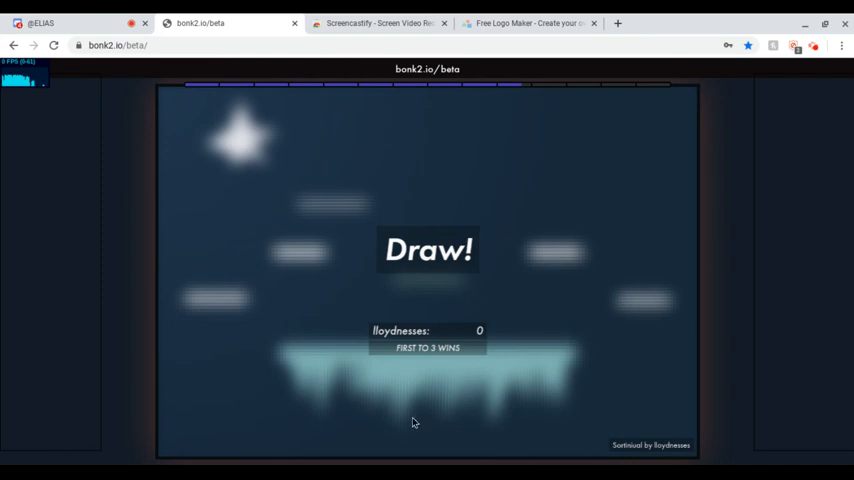